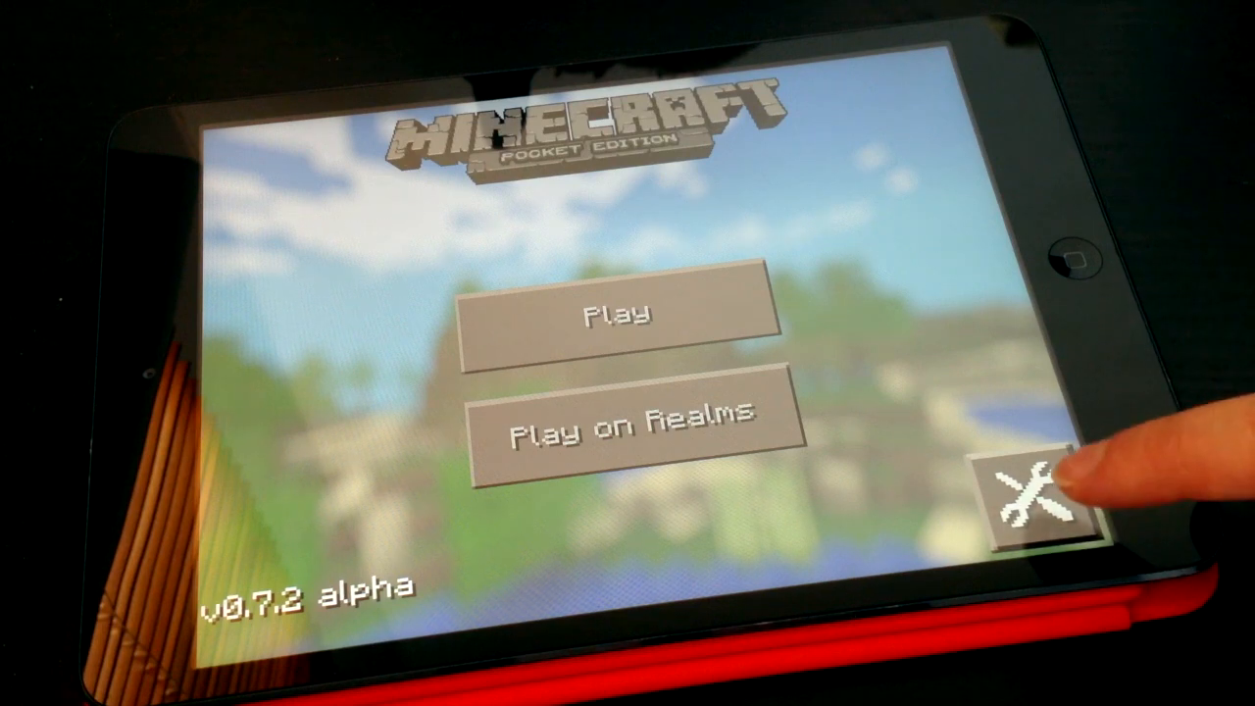
Visit the game options briefly and return to the main menu before heading to Realms.
click(1041, 494)
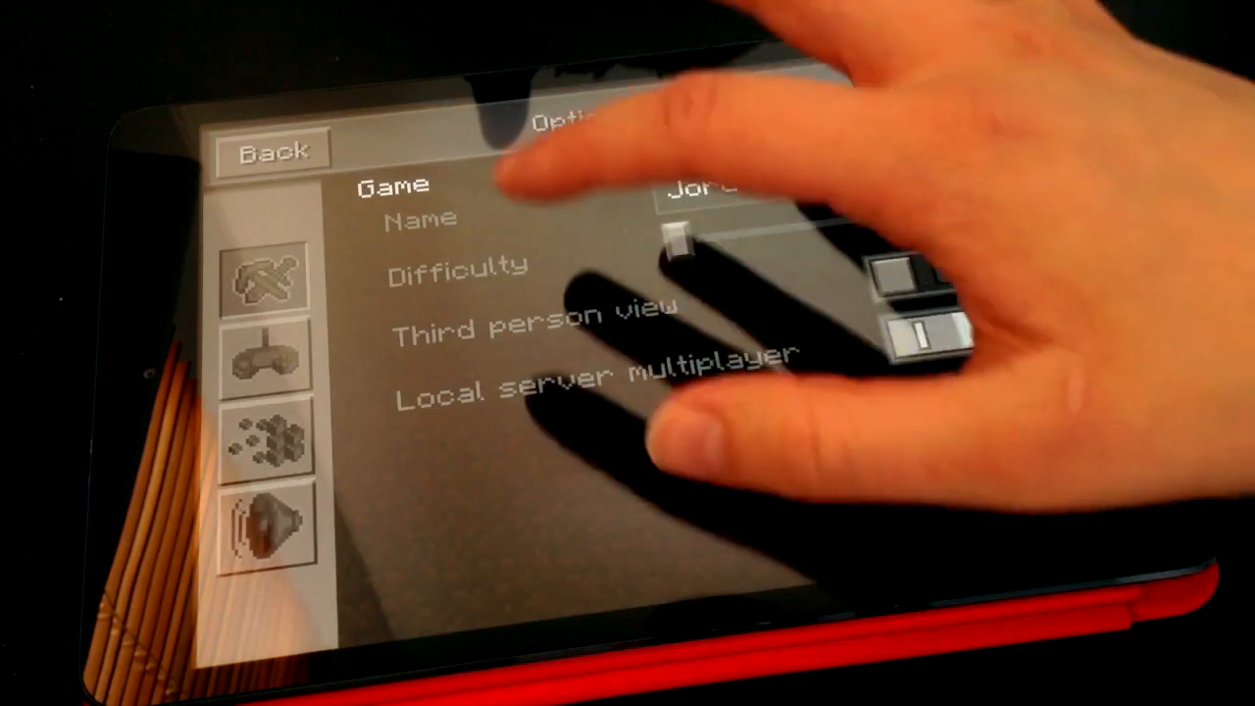
click(264, 435)
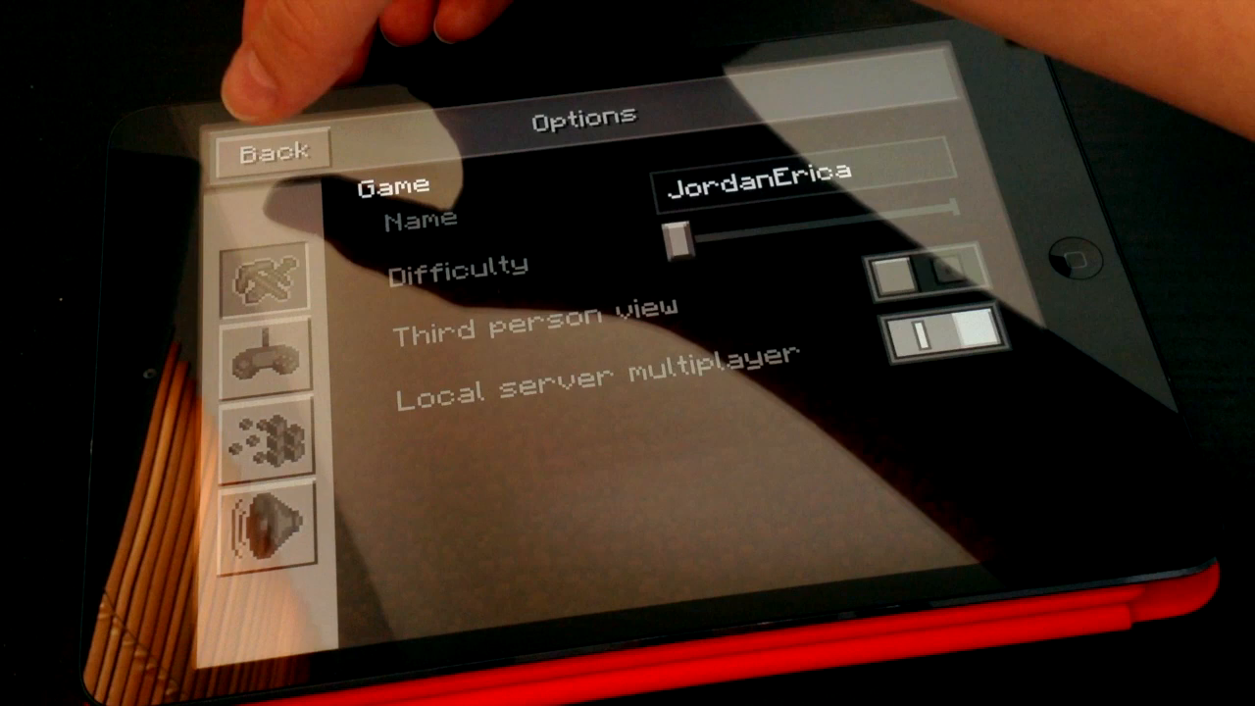
click(269, 149)
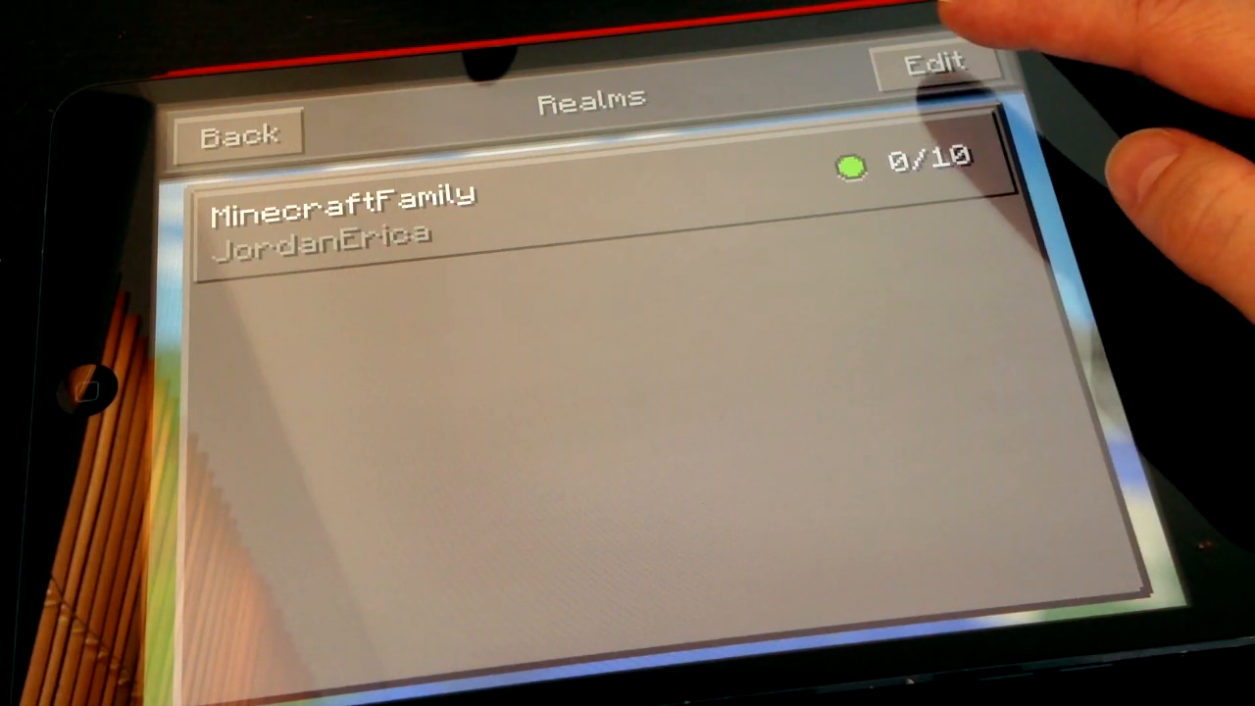
click(937, 60)
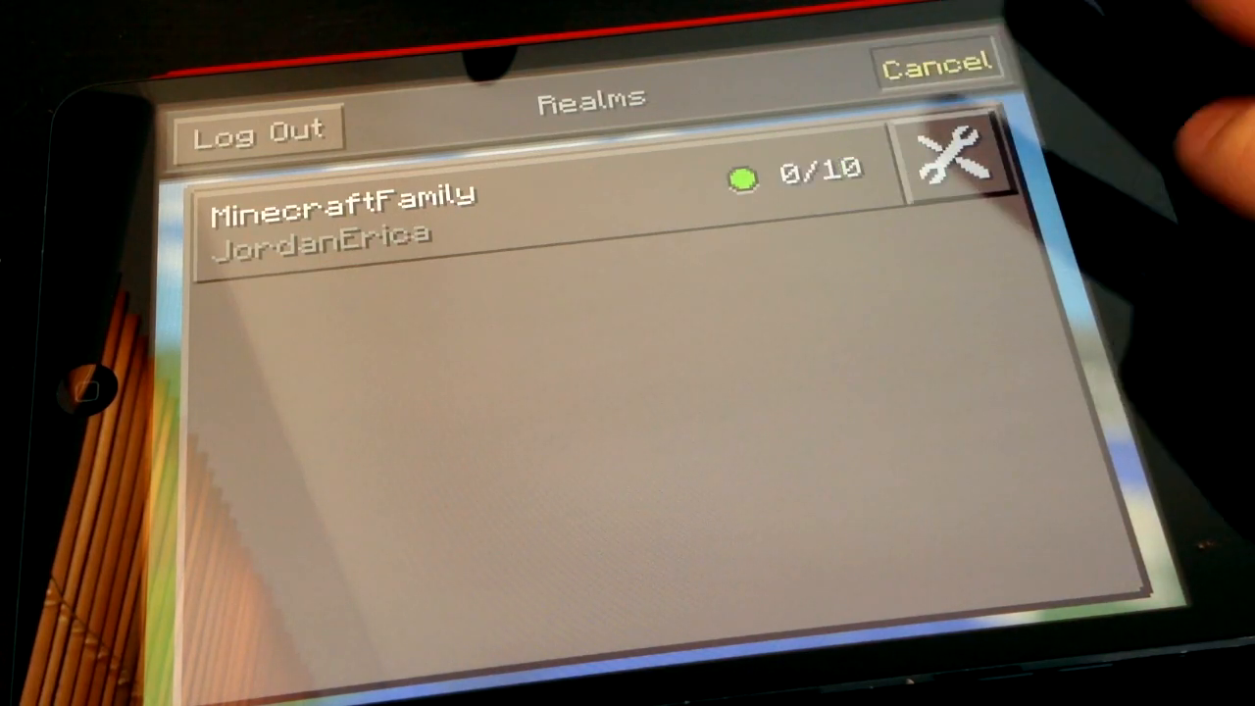
click(949, 157)
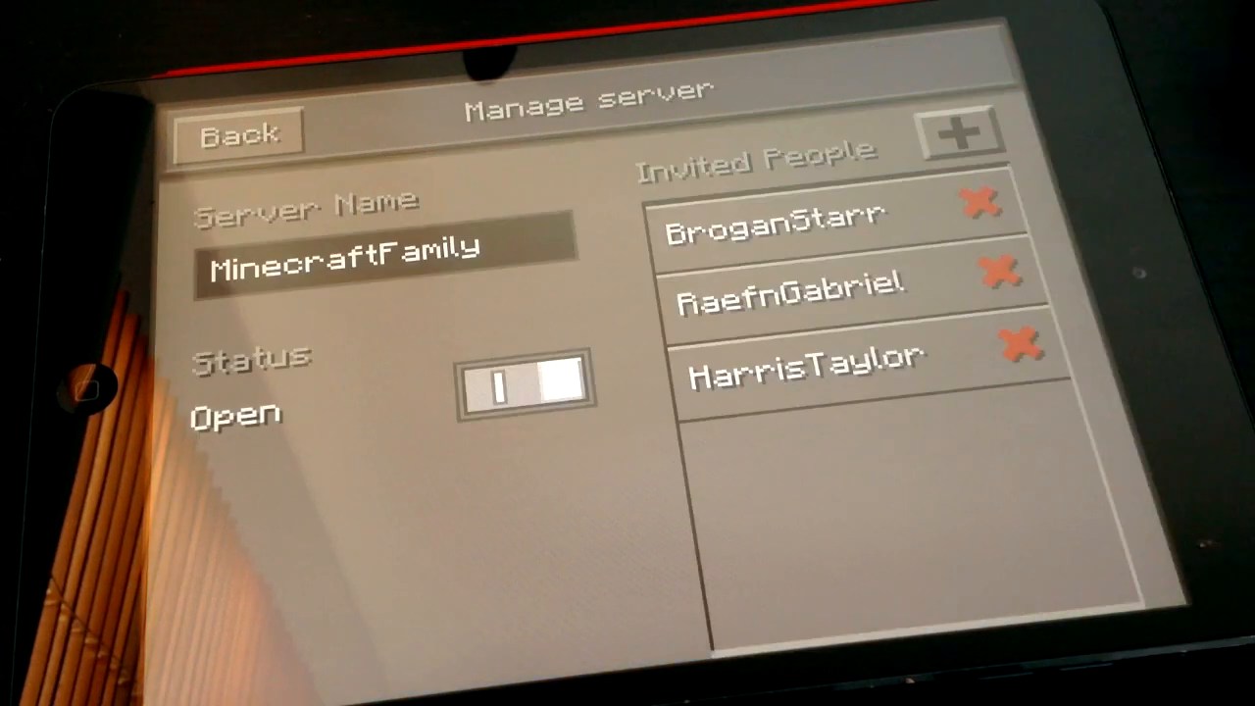
click(525, 384)
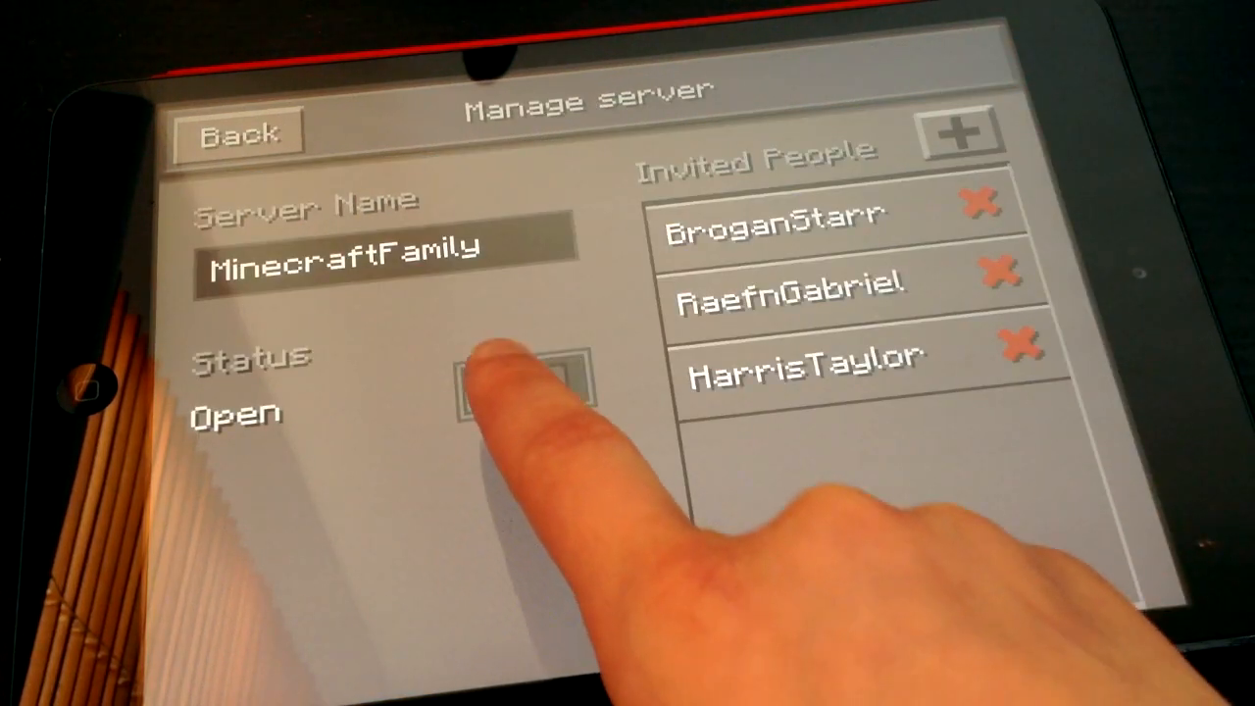
click(525, 384)
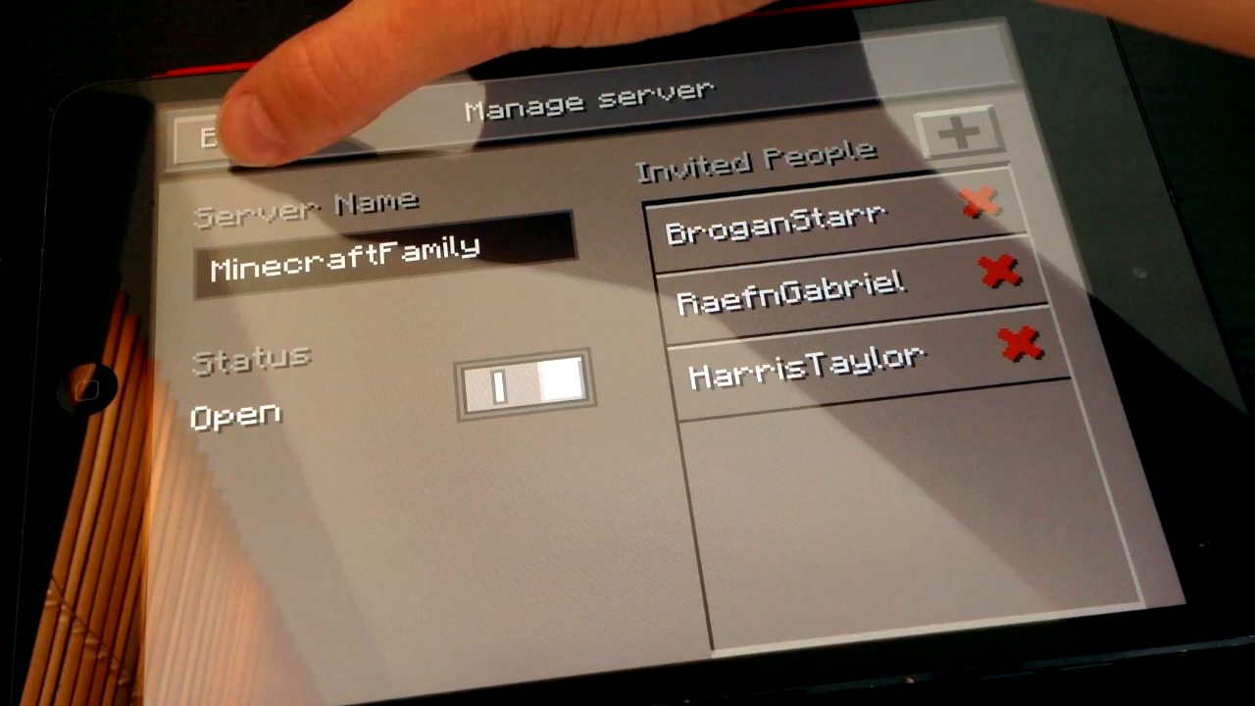
click(211, 133)
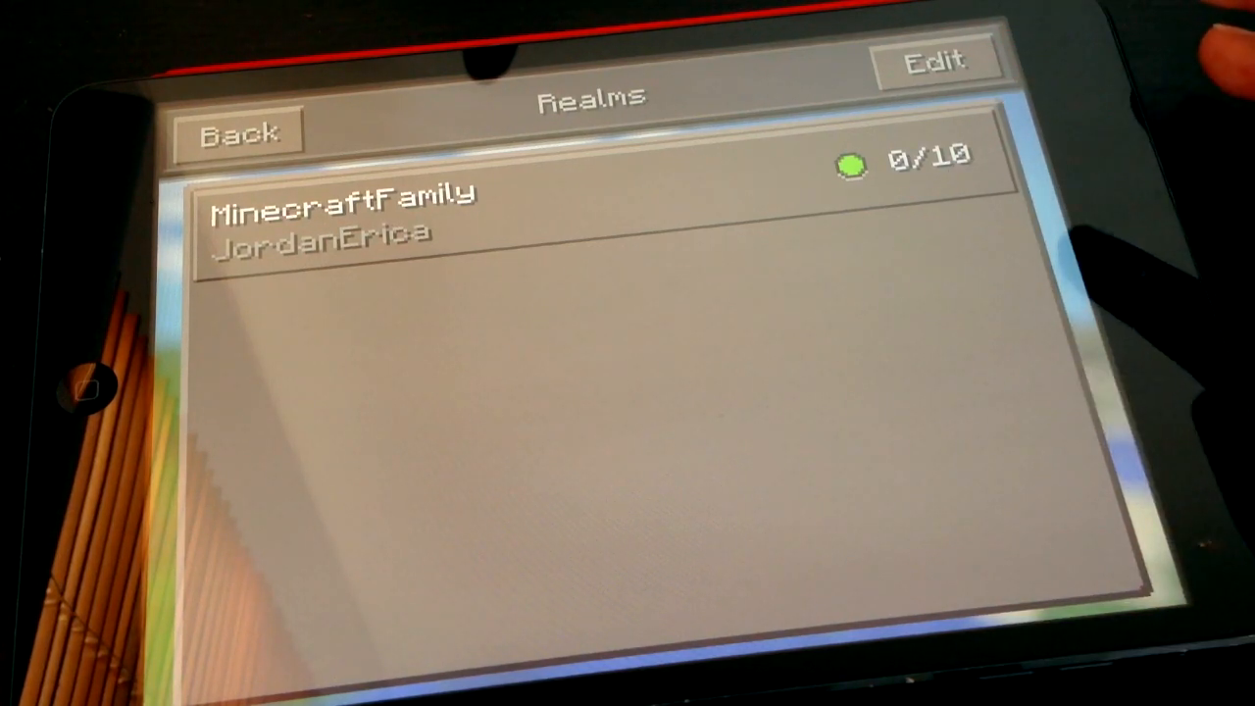
Attempt to join the MinecraftFamily realm and dismiss the unable-to-connect error.
click(343, 216)
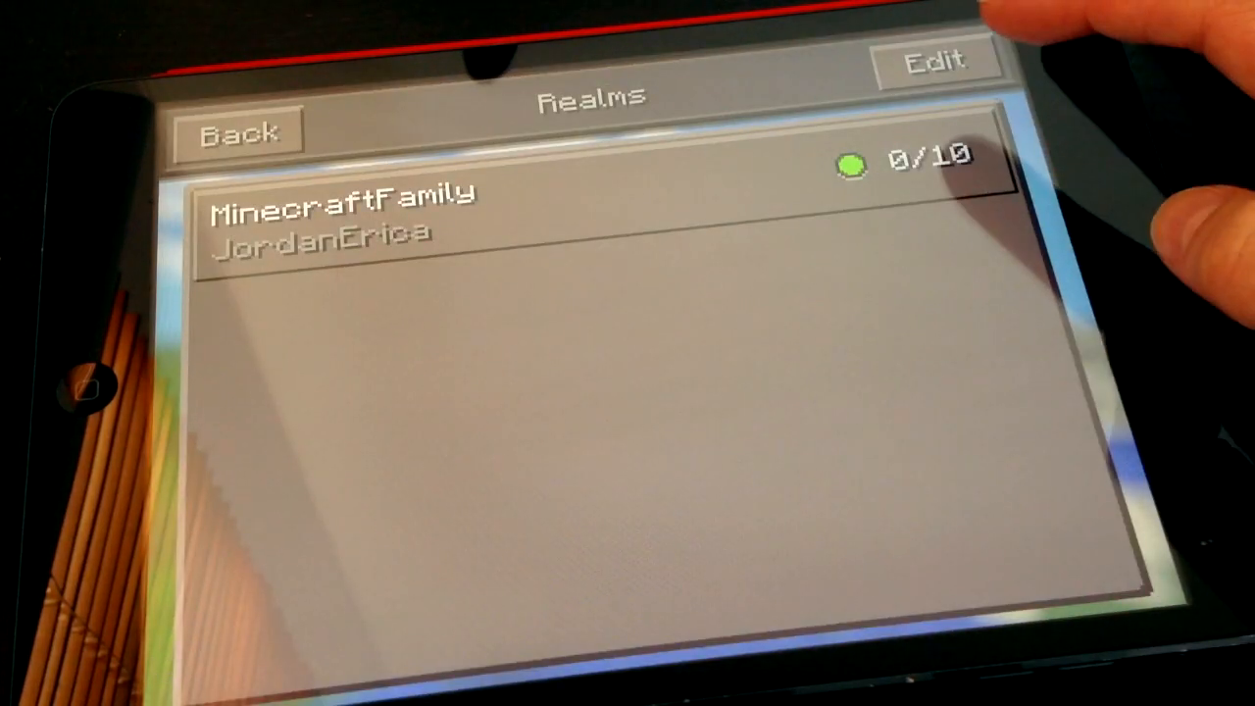
click(333, 211)
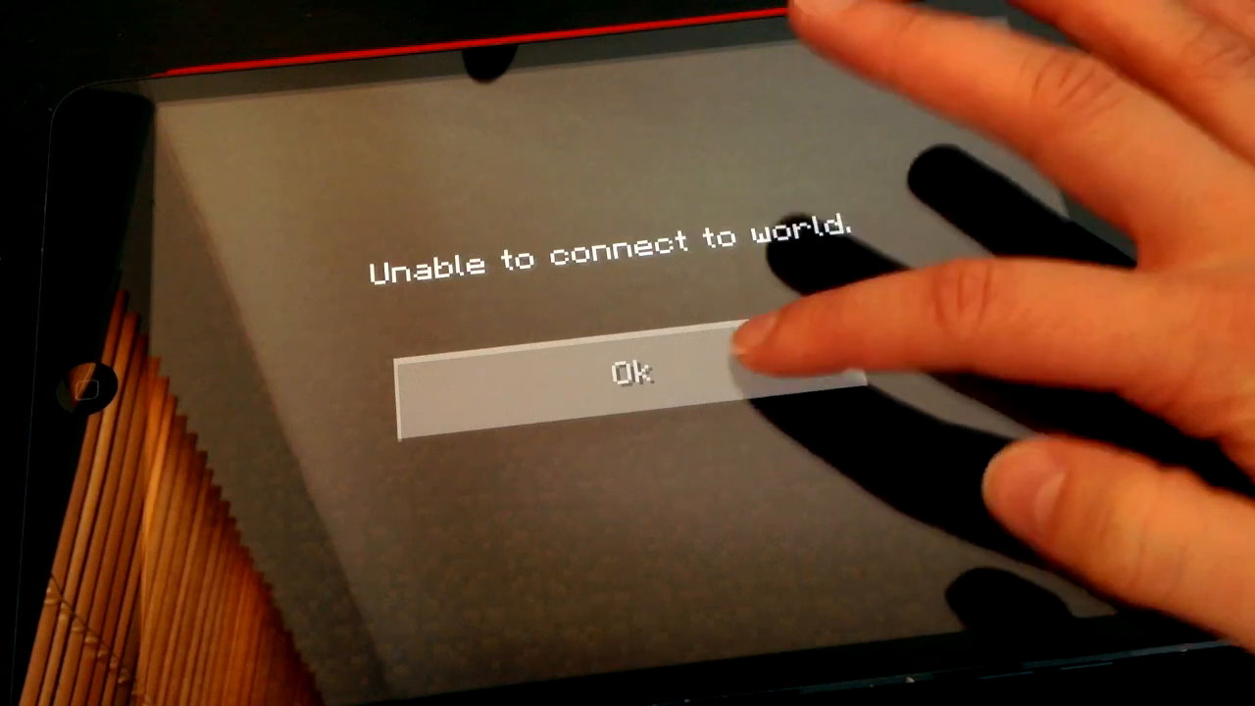
click(636, 377)
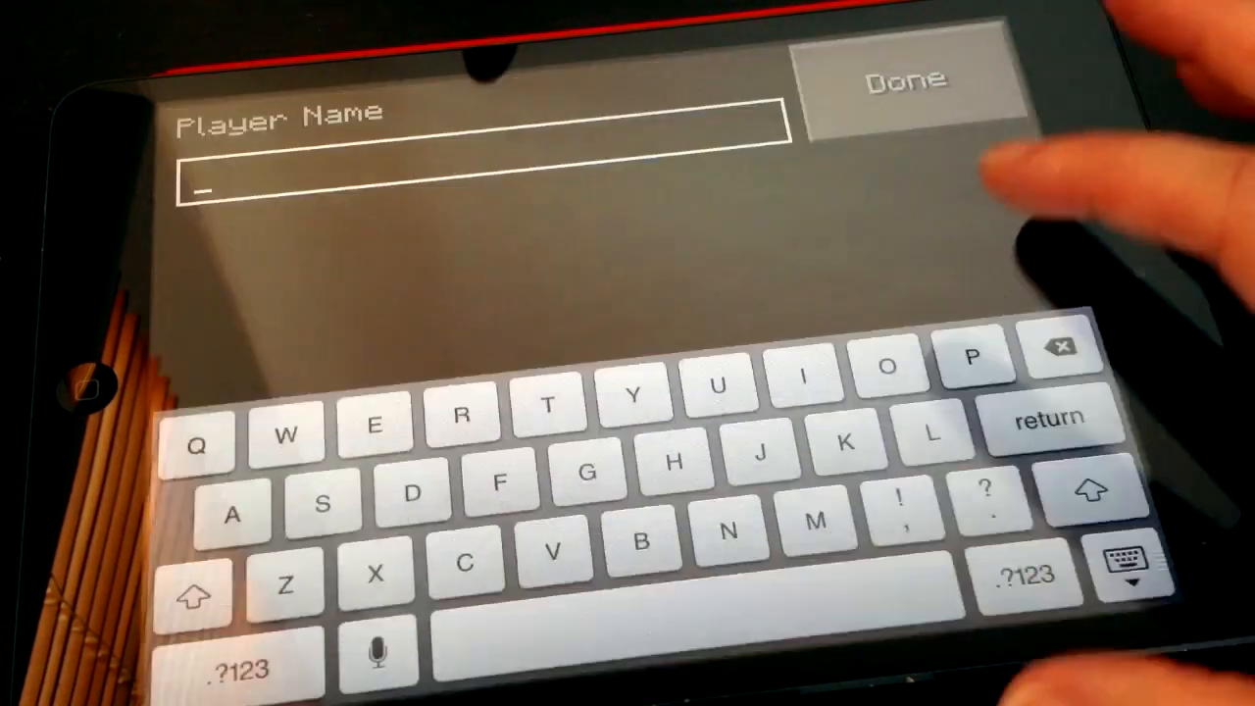
Enter JordanErica as the player name and confirm it.
text(jorda)
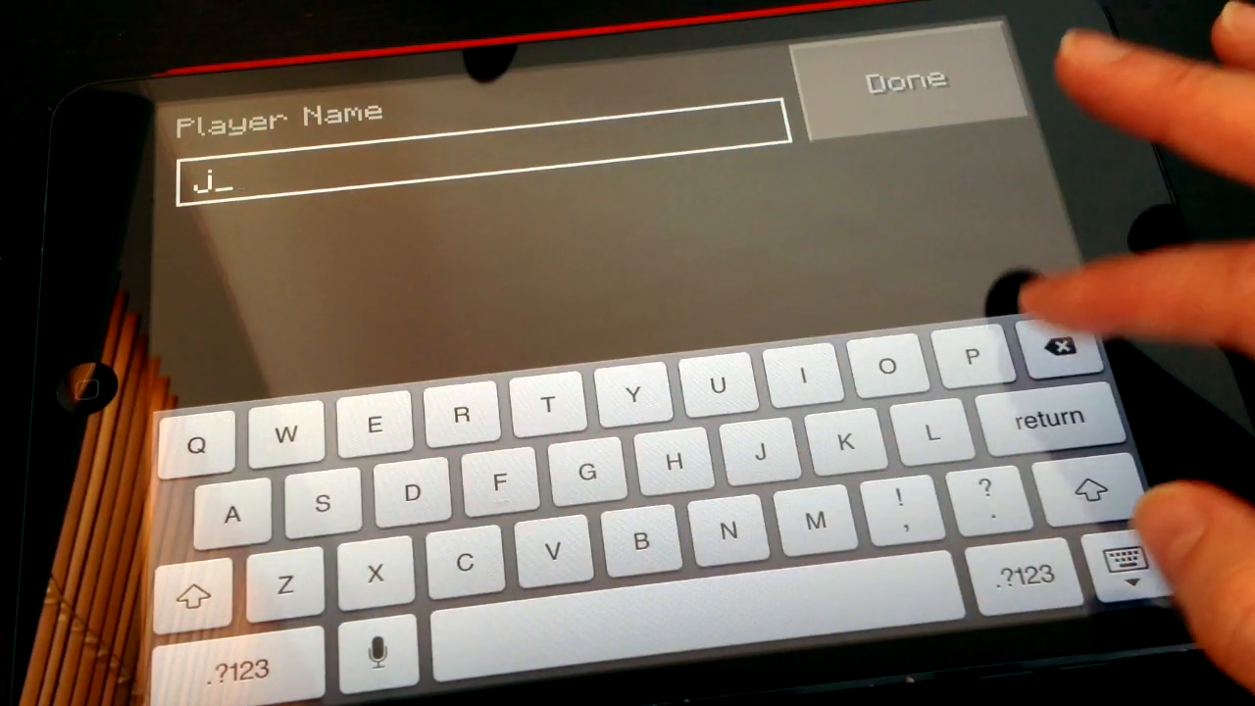
text(or)
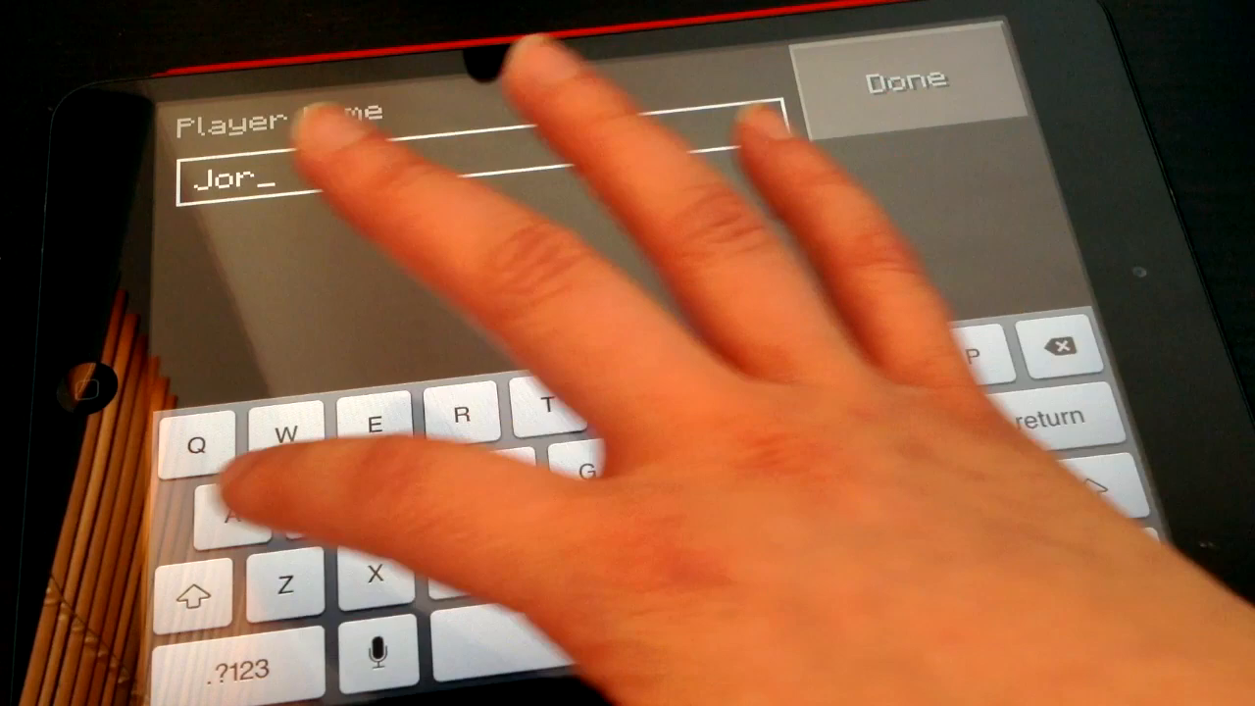
text(danErica)
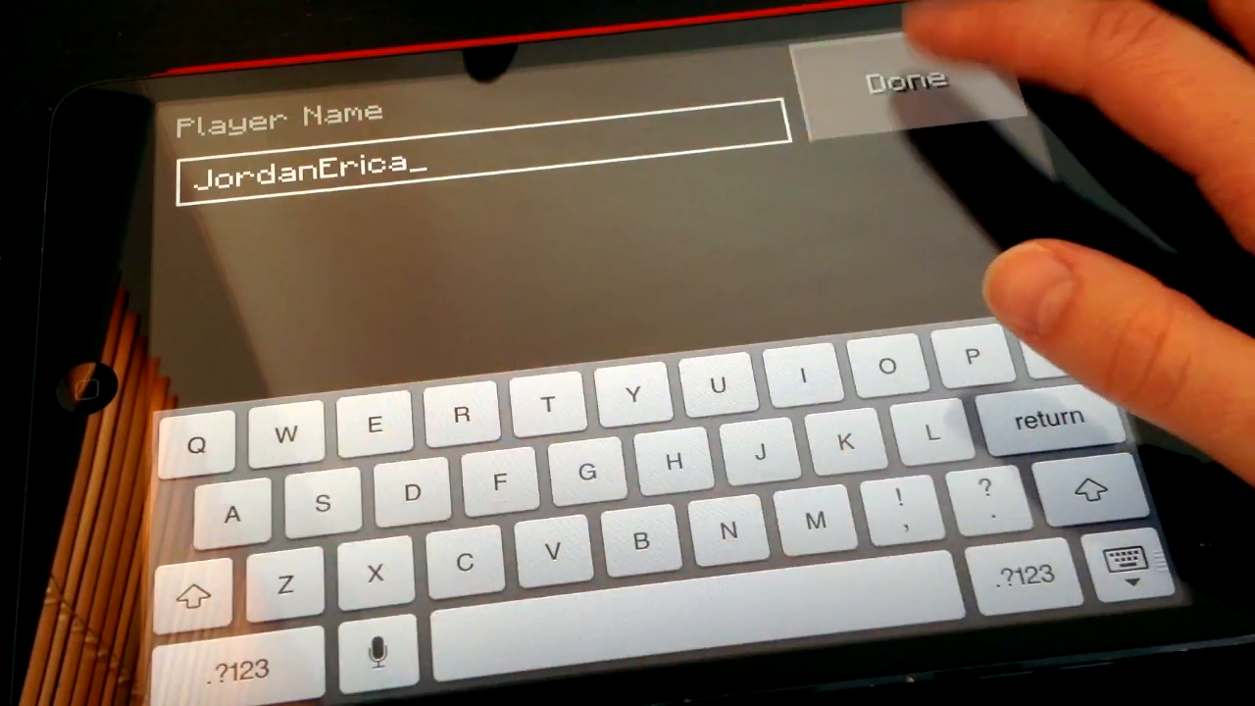
click(904, 81)
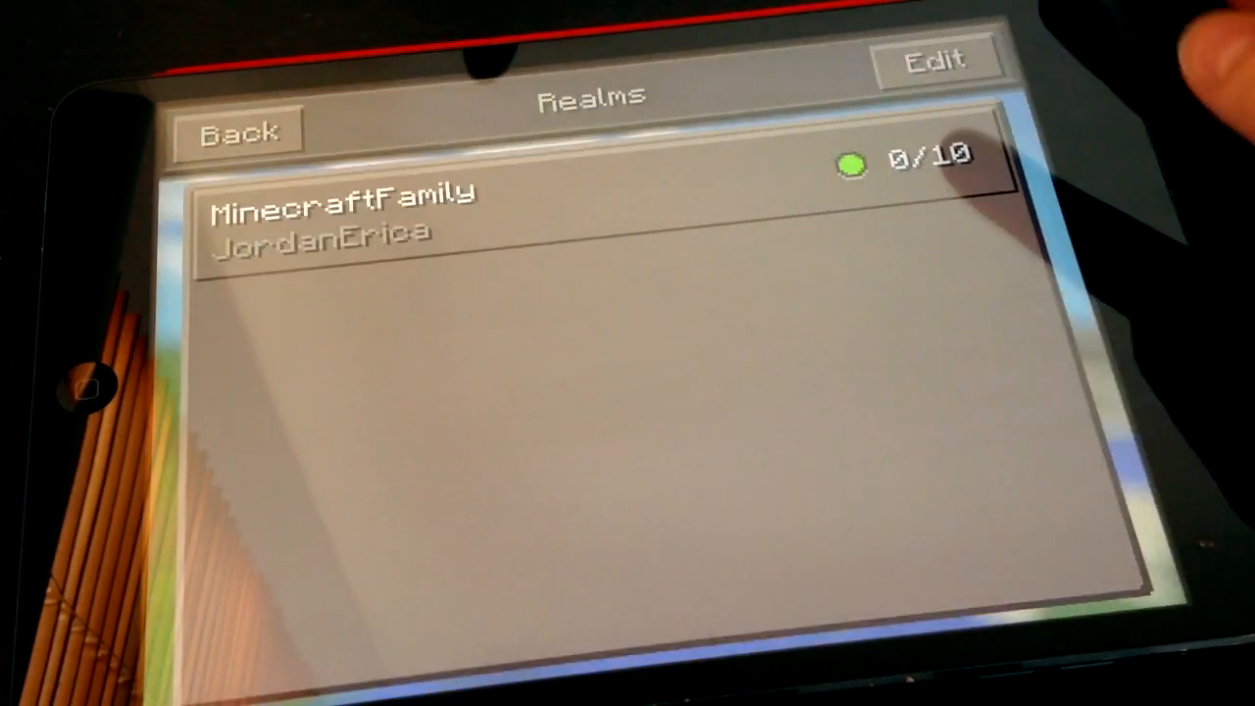
Invite a player to MinecraftFamily from its Manage server settings, then join the world.
click(934, 57)
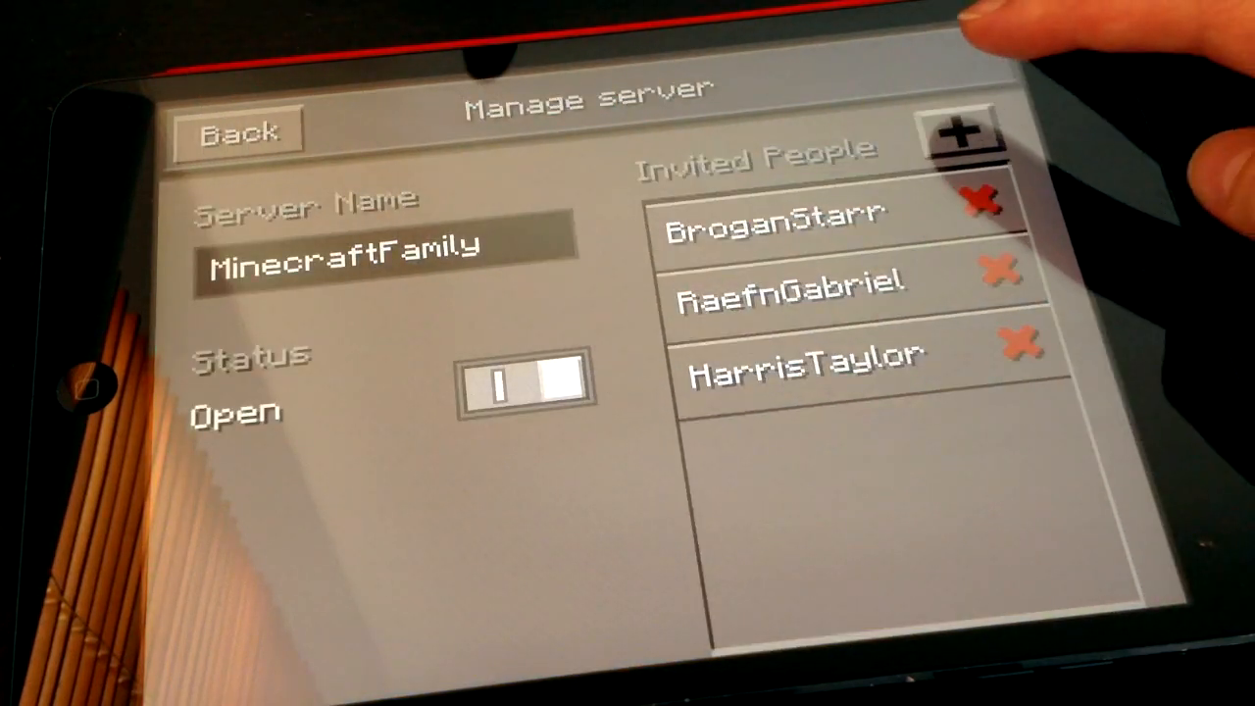
click(964, 133)
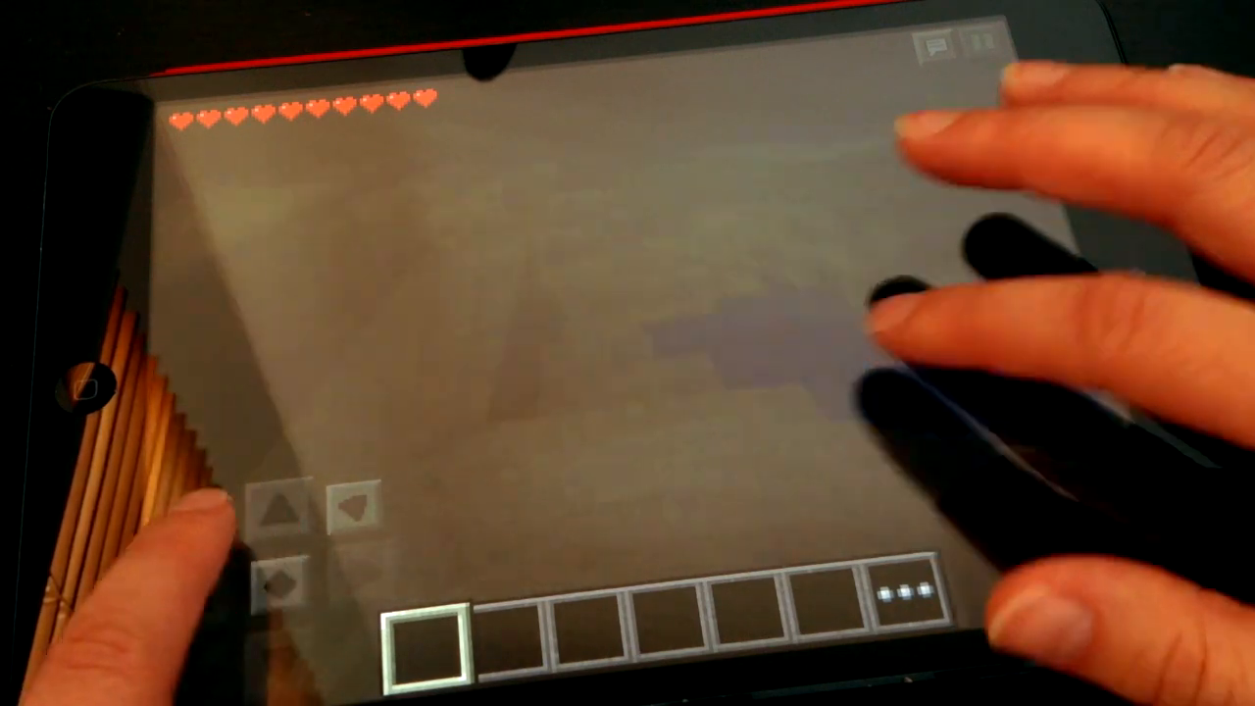
Bring up the in-game chat entry with the on-screen keyboard.
click(278, 505)
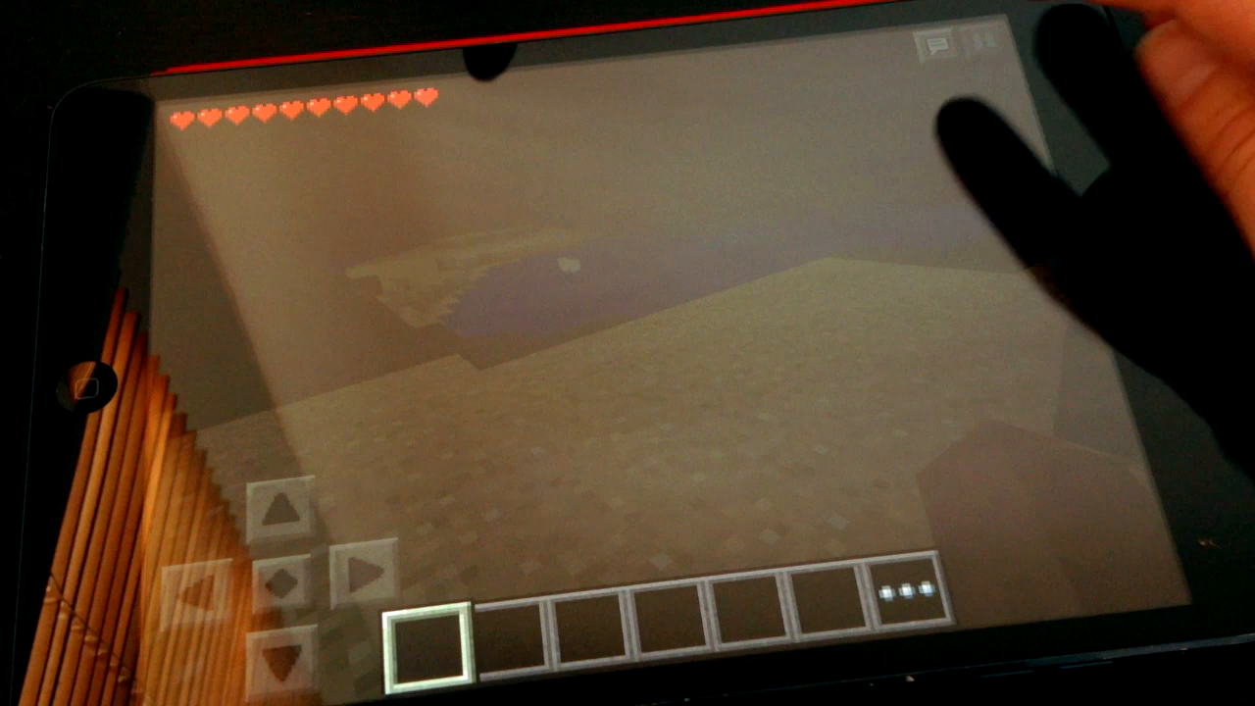
click(937, 47)
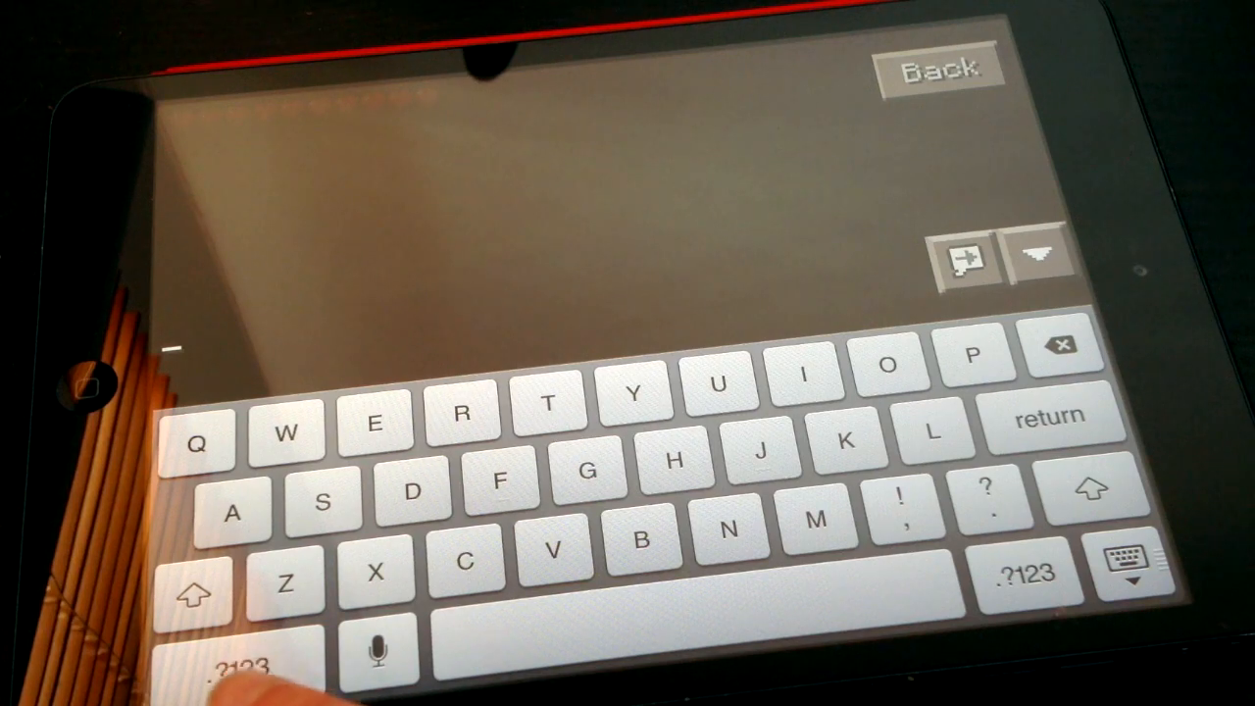
Write 'hi how ar' in the realm chat, then relaunch Minecraft PE from the home screen.
click(1026, 574)
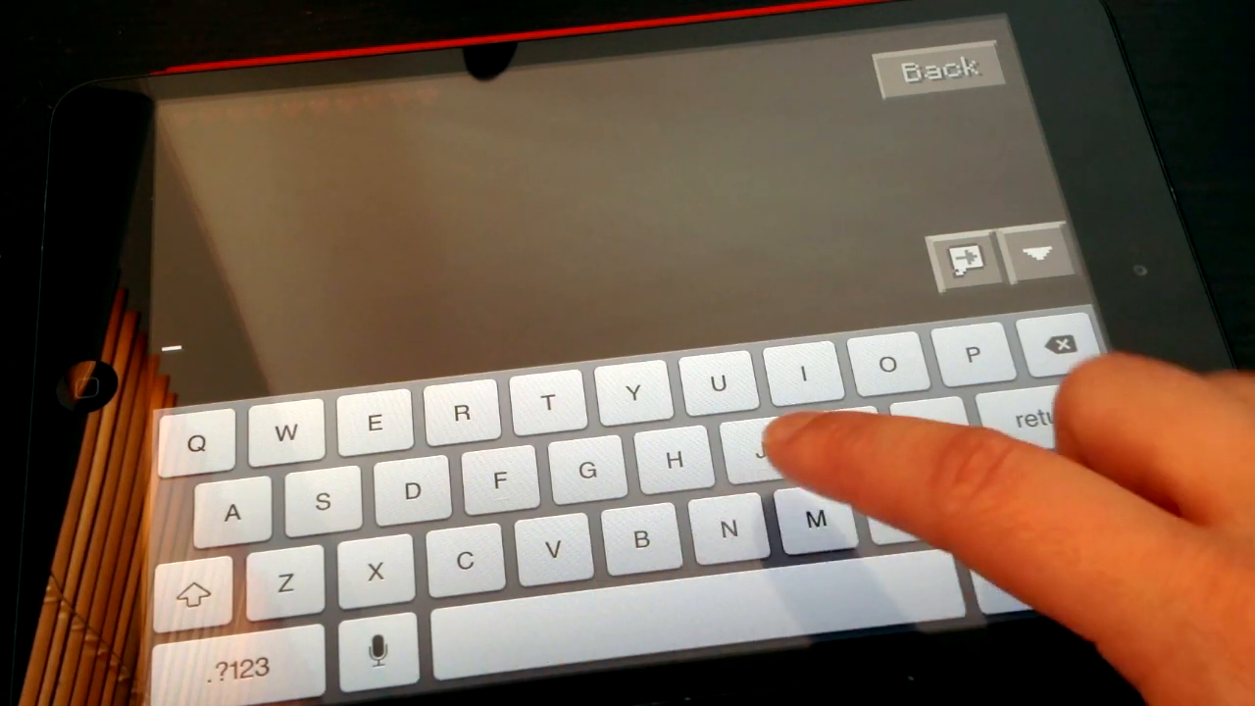
text(hi)
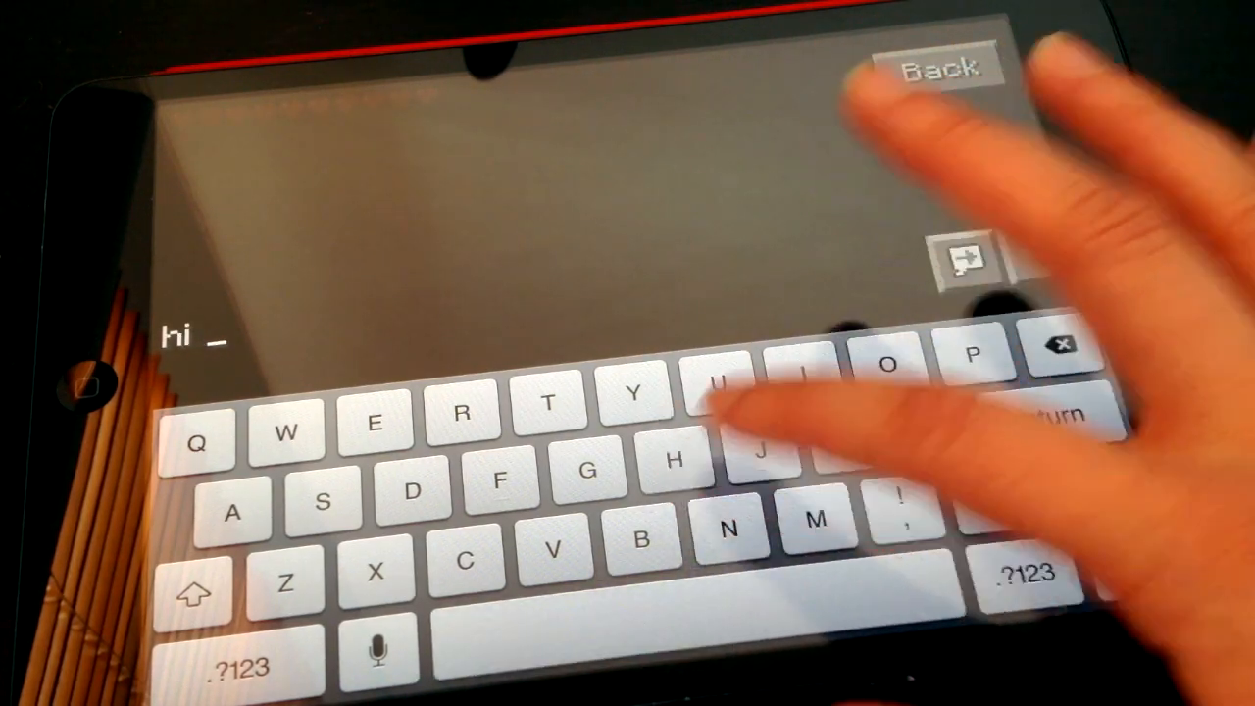
text(how ar)
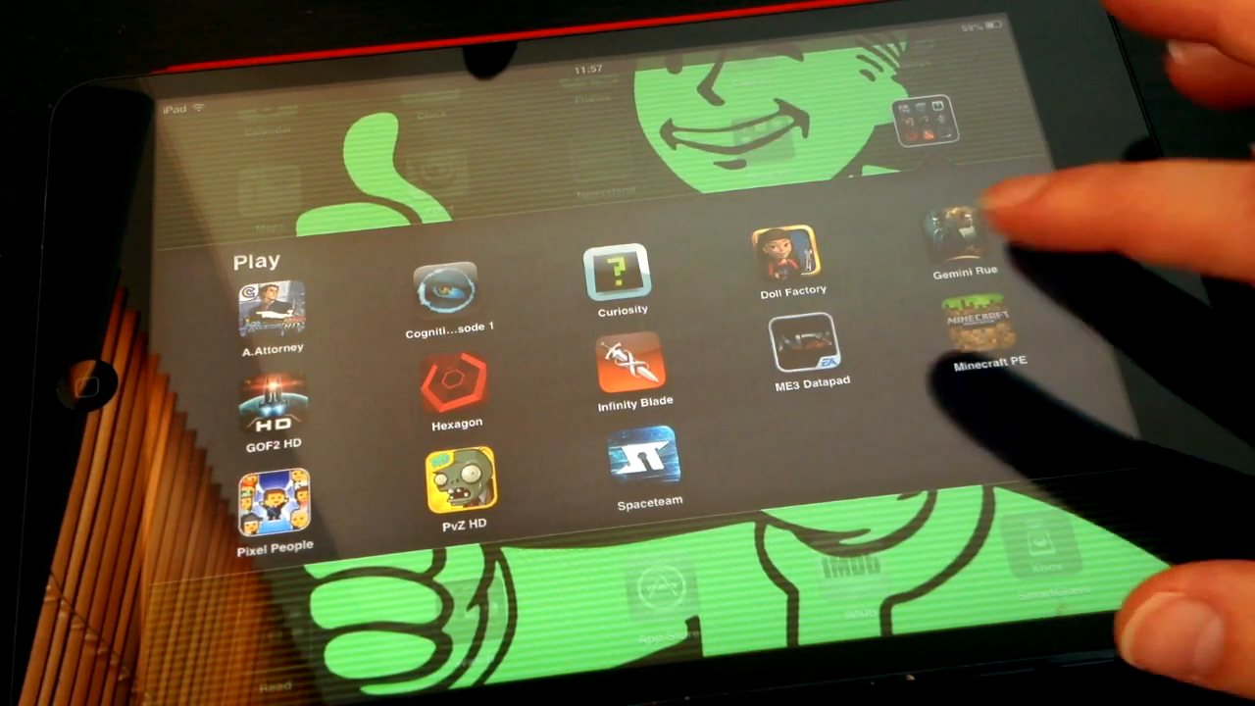
click(980, 333)
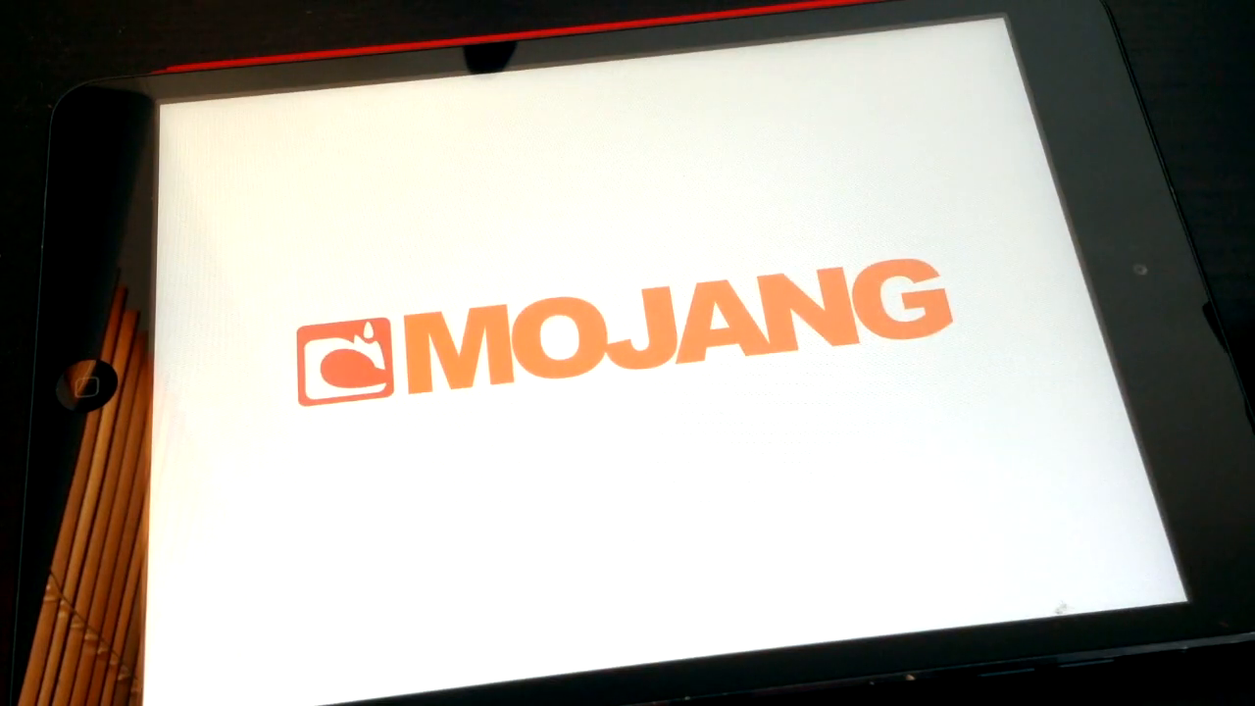